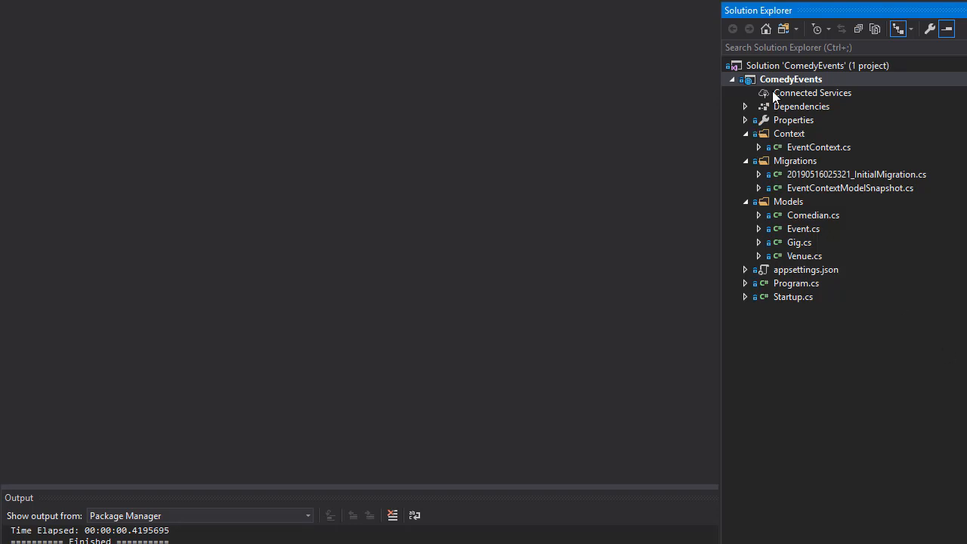
Add a Services folder to the ComedyEvents project and bring up its Add menu
{"action": "right_click", "coordinate": [790, 78]}
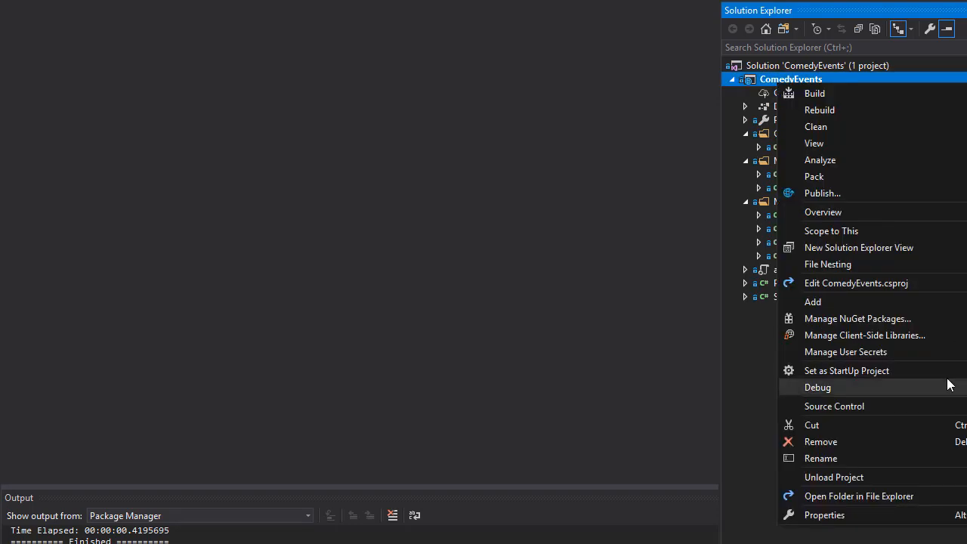
{"action": "mouse_move", "coordinate": [812, 302]}
{"action": "type", "text": "Services"}
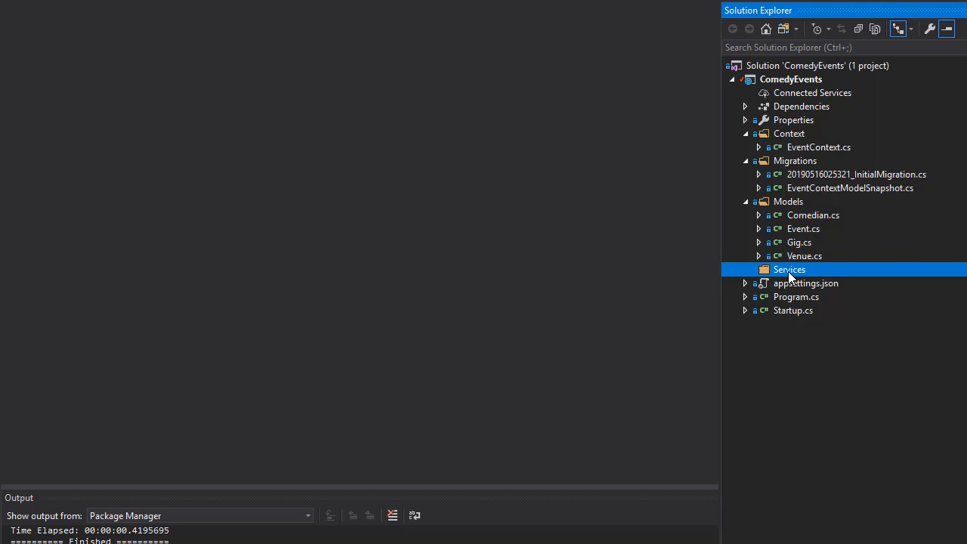
{"action": "right_click", "coordinate": [788, 269]}
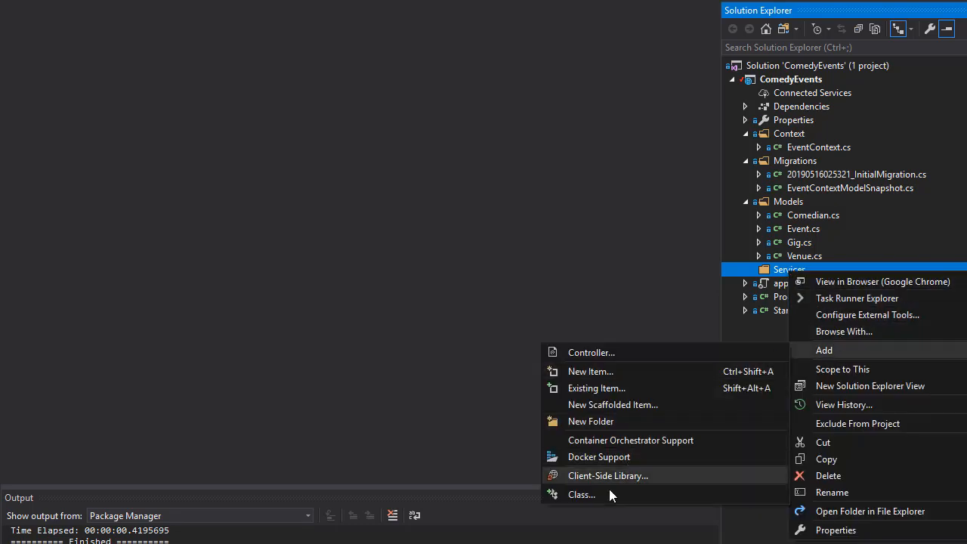
Create a new class file named IEventRepository in the Services folder
{"action": "left_click", "coordinate": [581, 494]}
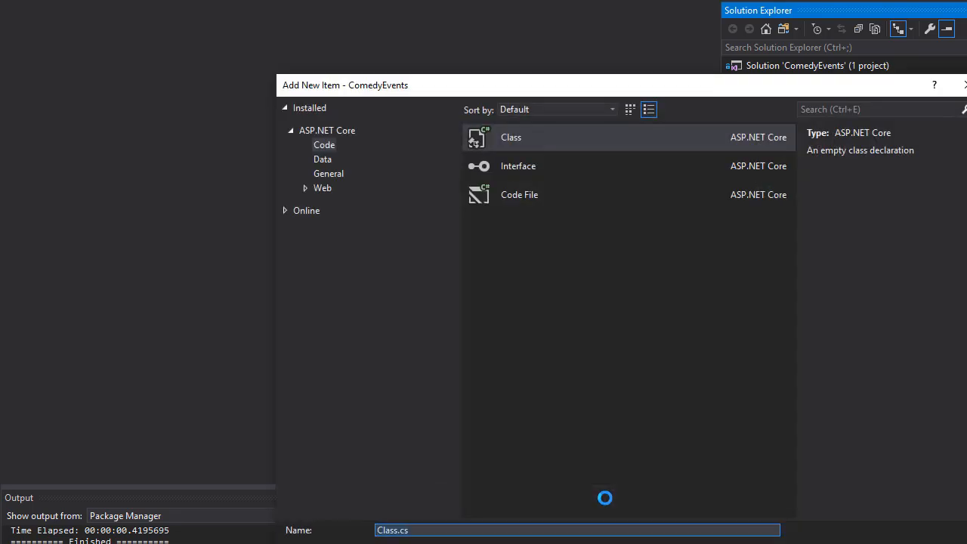
{"action": "type", "text": "IEv"}
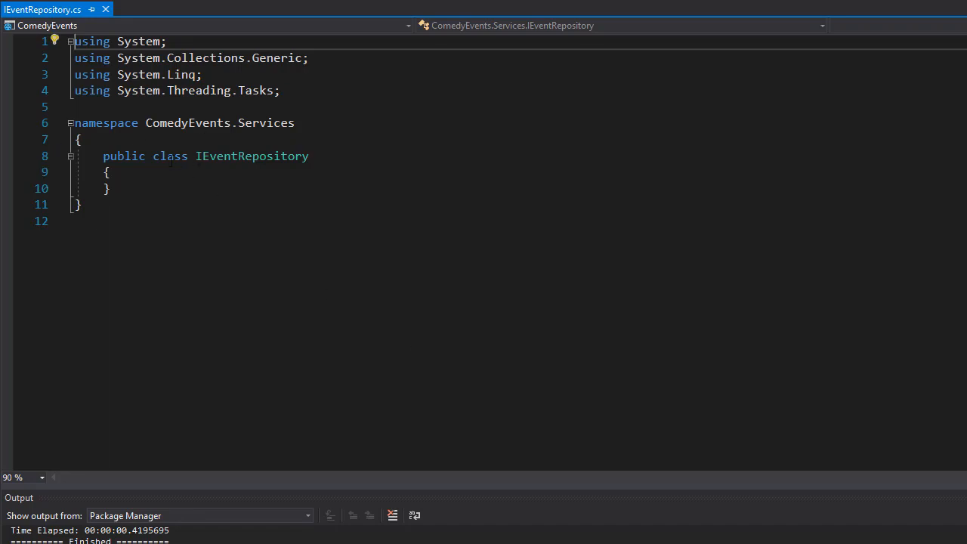
Replace the class keyword so IEventRepository is declared as a public interface
{"action": "double_click", "coordinate": [170, 155]}
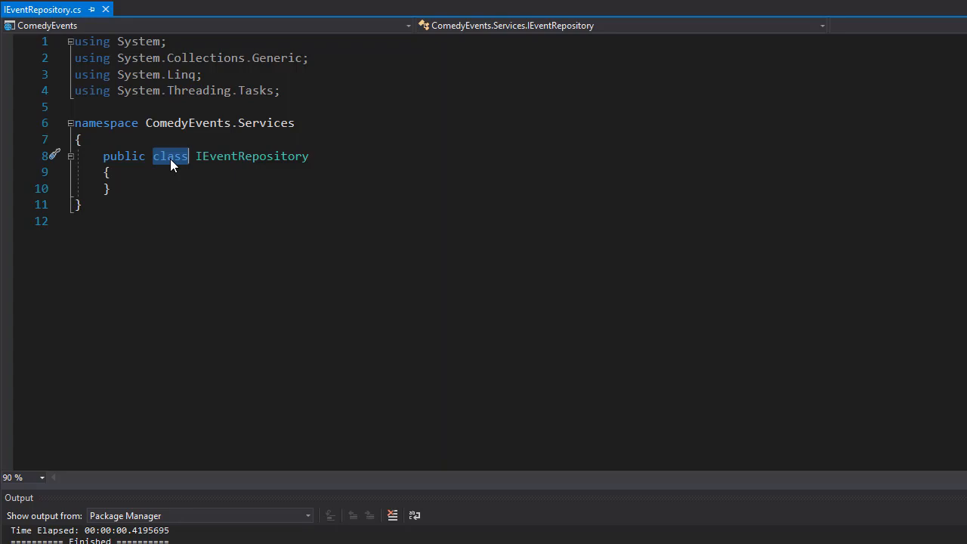
{"action": "type", "text": "interface"}
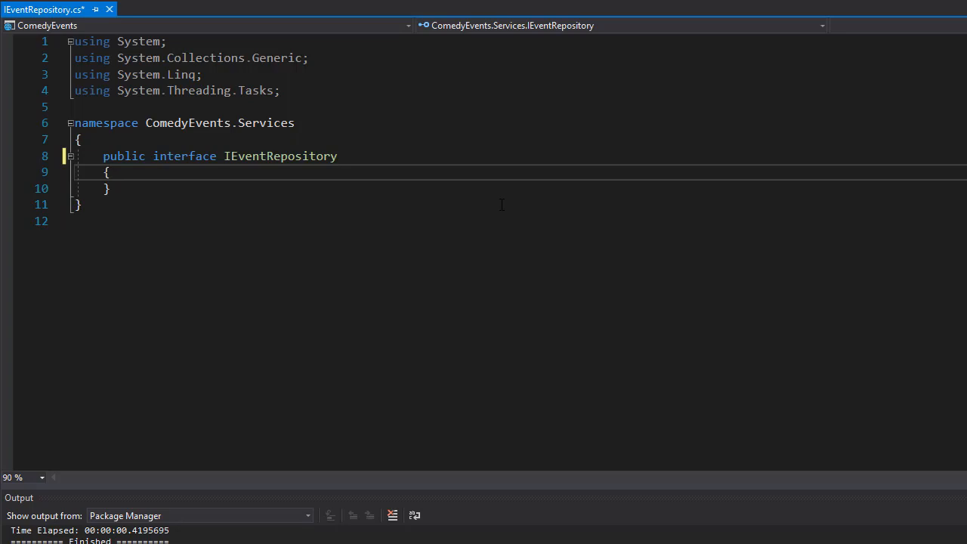
{"action": "left_click", "coordinate": [109, 172]}
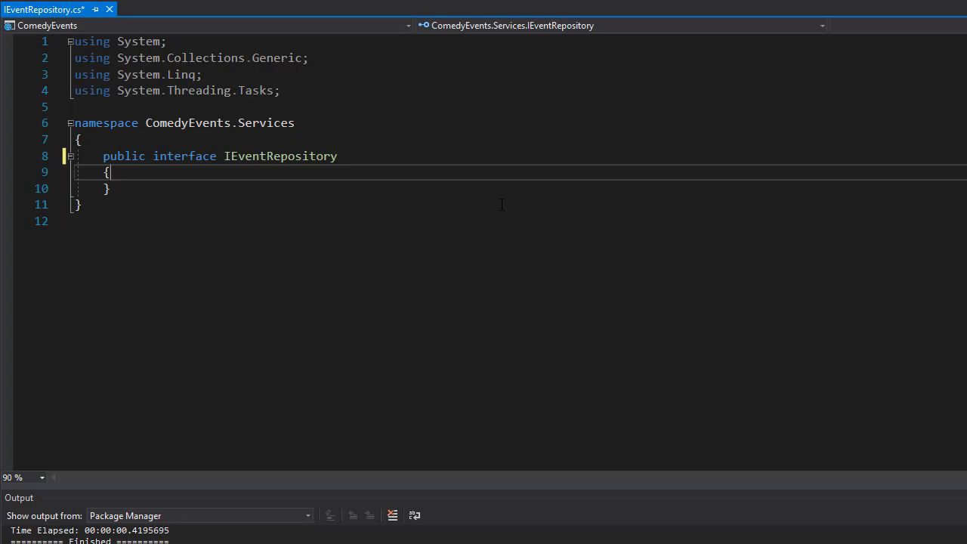
Declare void Add<T>(T entity) where T : class; in the interface body
{"action": "type", "text": "void"}
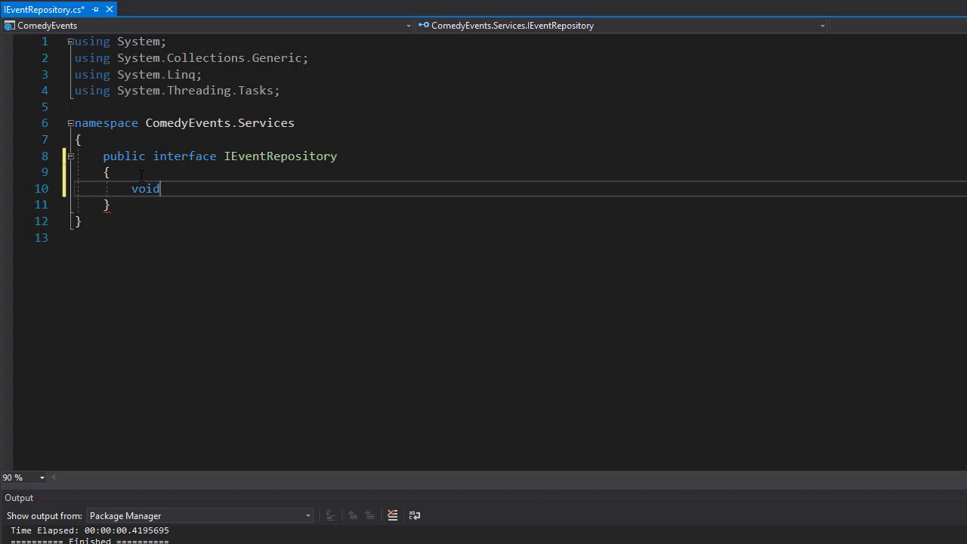
{"action": "type", "text": "A"}
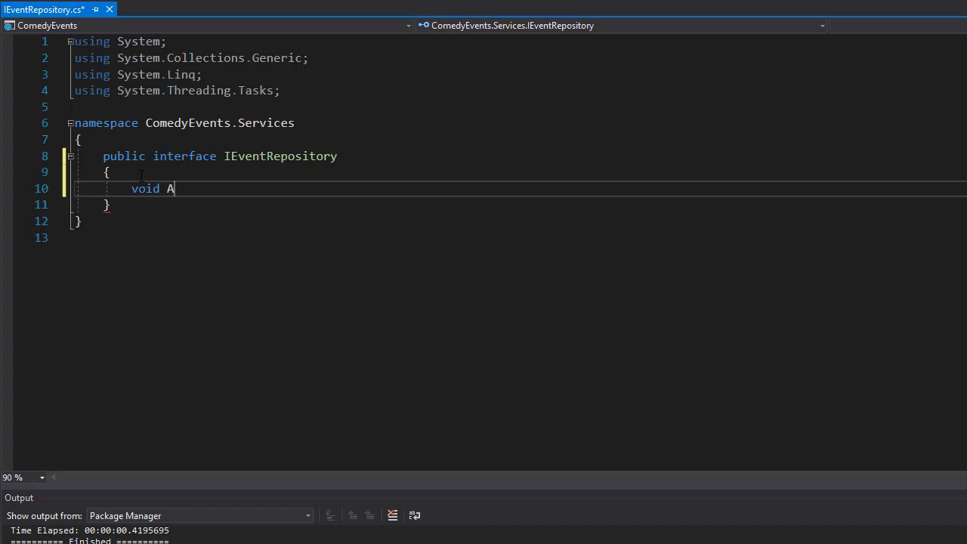
{"action": "type", "text": "dd"}
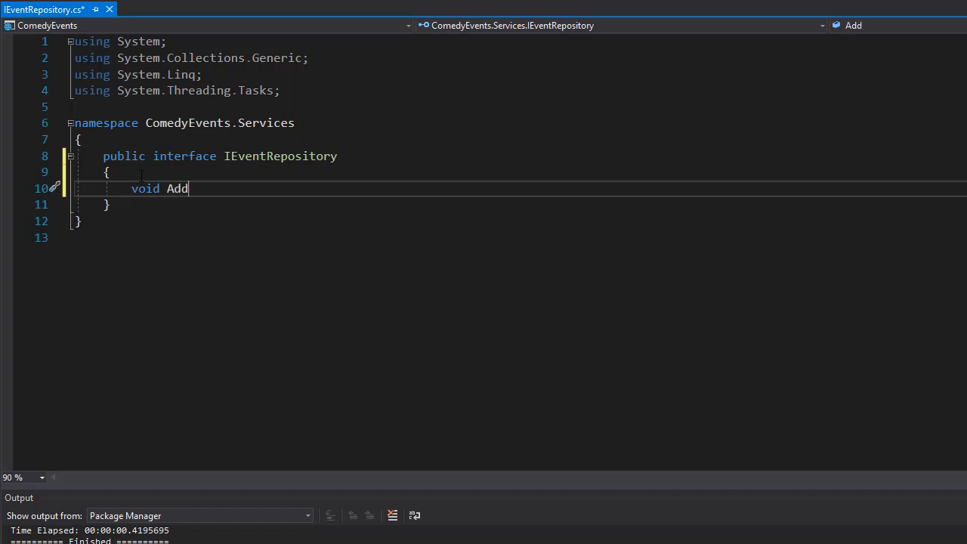
{"action": "type", "text": "<T>"}
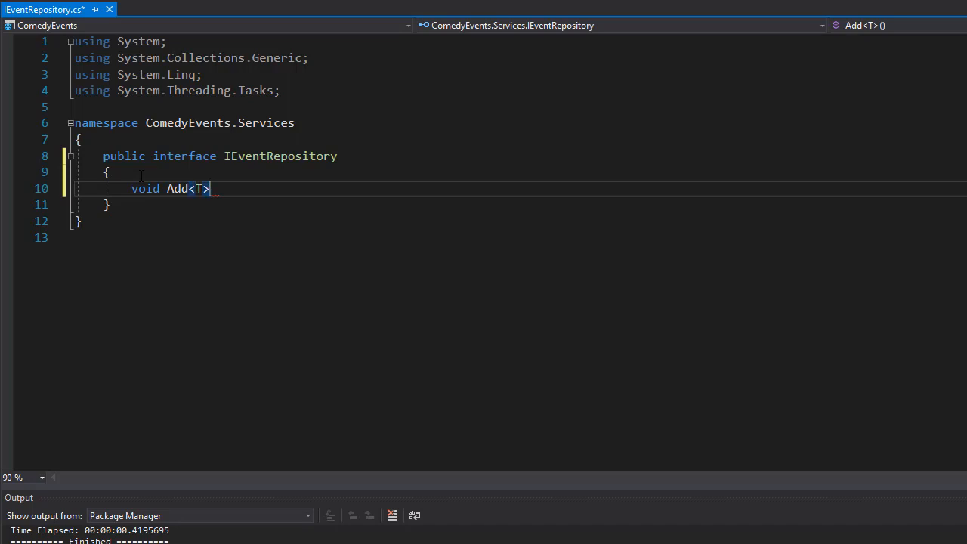
{"action": "type", "text": "(T ent)"}
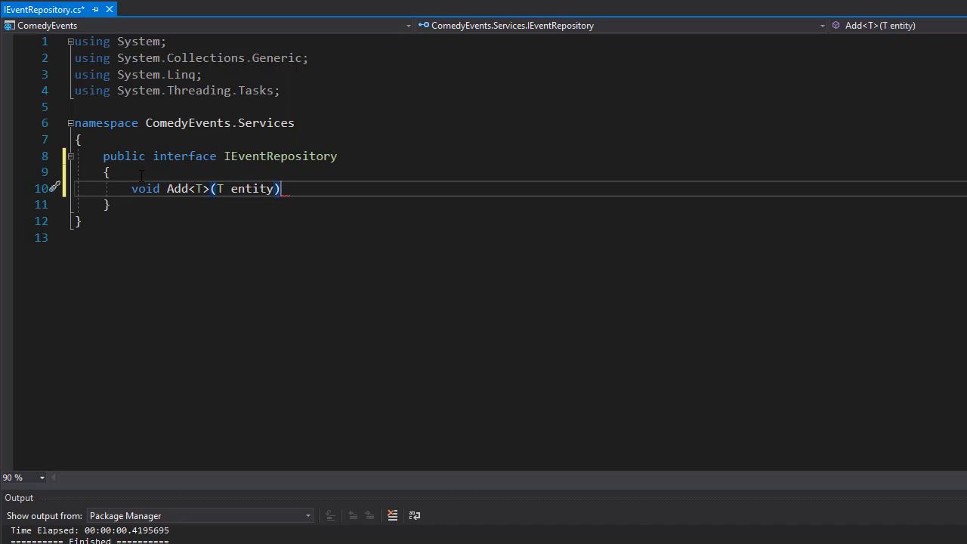
{"action": "type", "text": "where"}
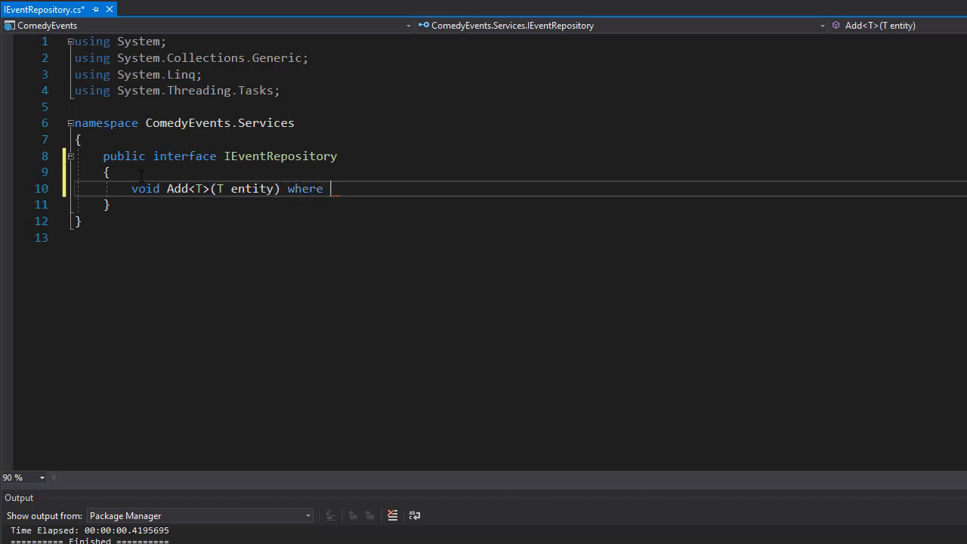
{"action": "type", "text": "T :"}
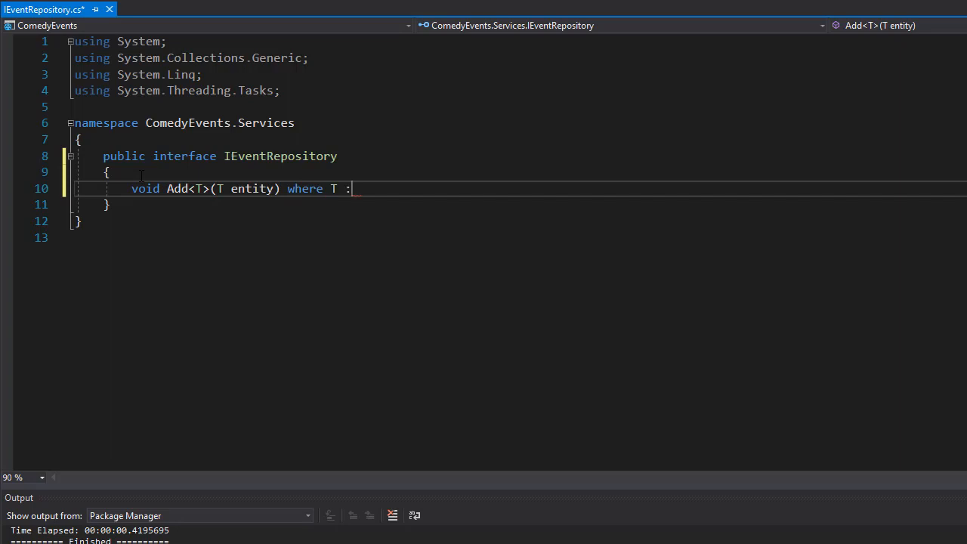
{"action": "type", "text": "class;"}
{"action": "type", "text": "void"}
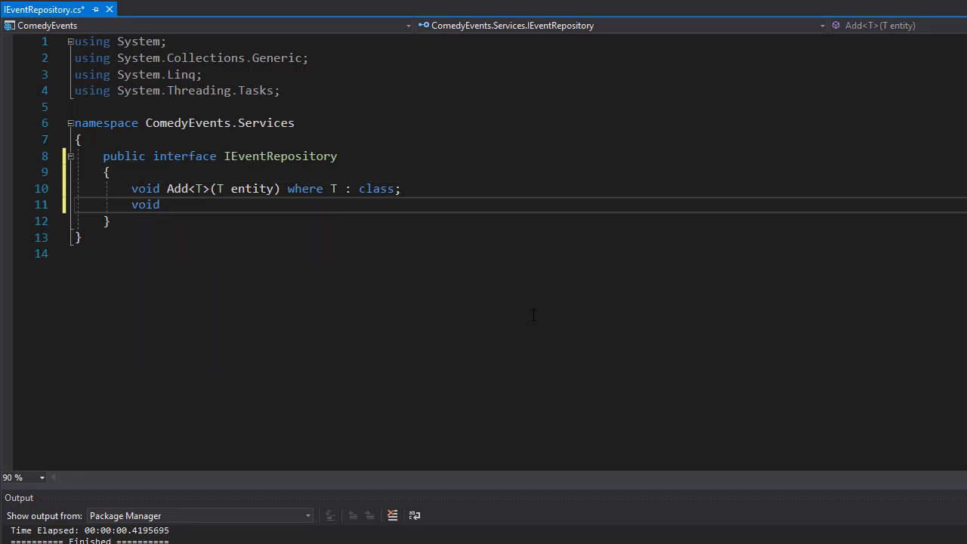
Declare void Delete<T>(T entity) where T : class;
{"action": "type", "text": "Delete<T>"}
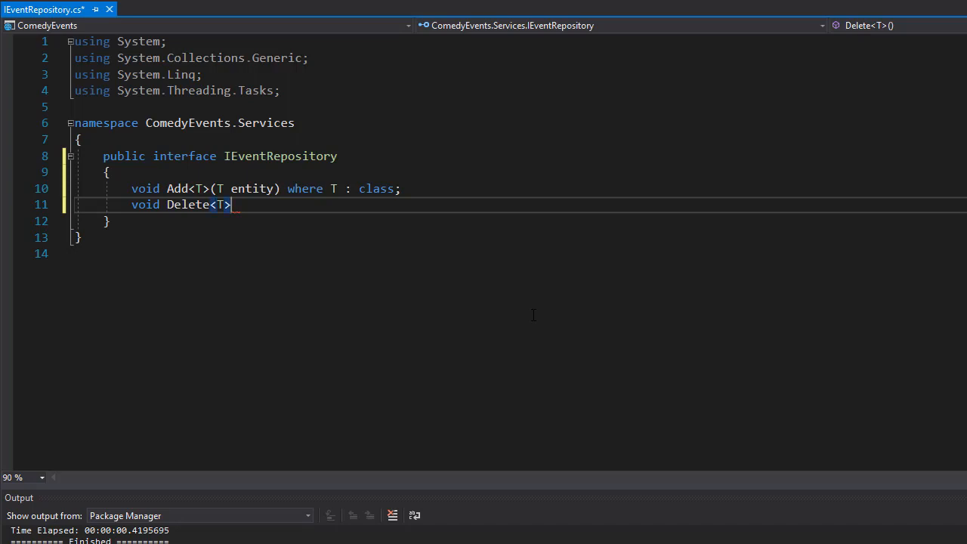
{"action": "type", "text": "(T entity) where T :"}
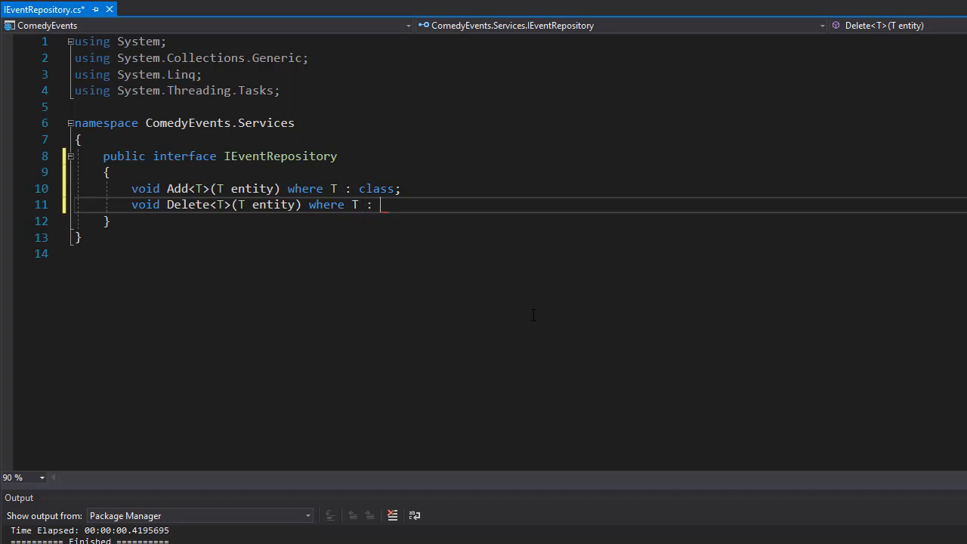
{"action": "type", "text": "class;"}
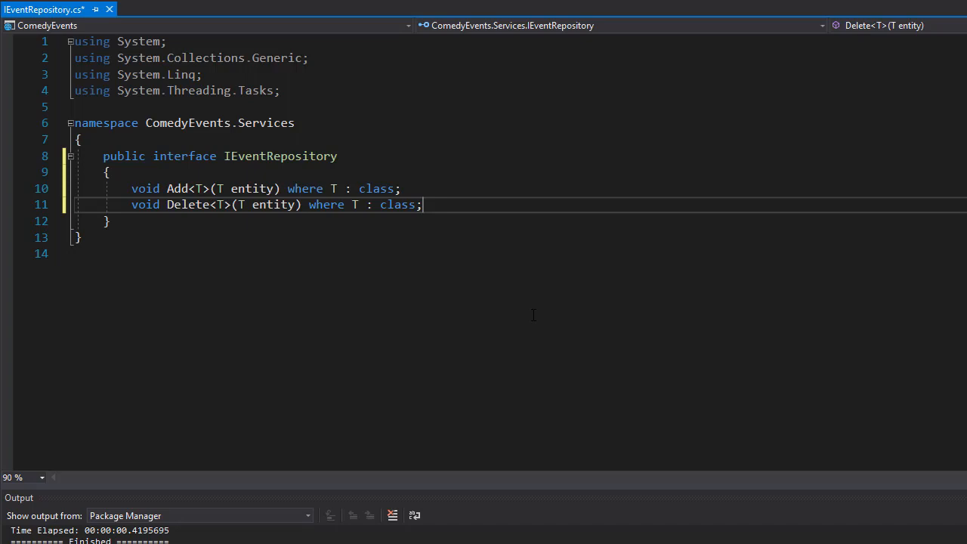
Declare void Update<T>(T entity) where T : class; and start a new line
{"action": "type", "text": "vo"}
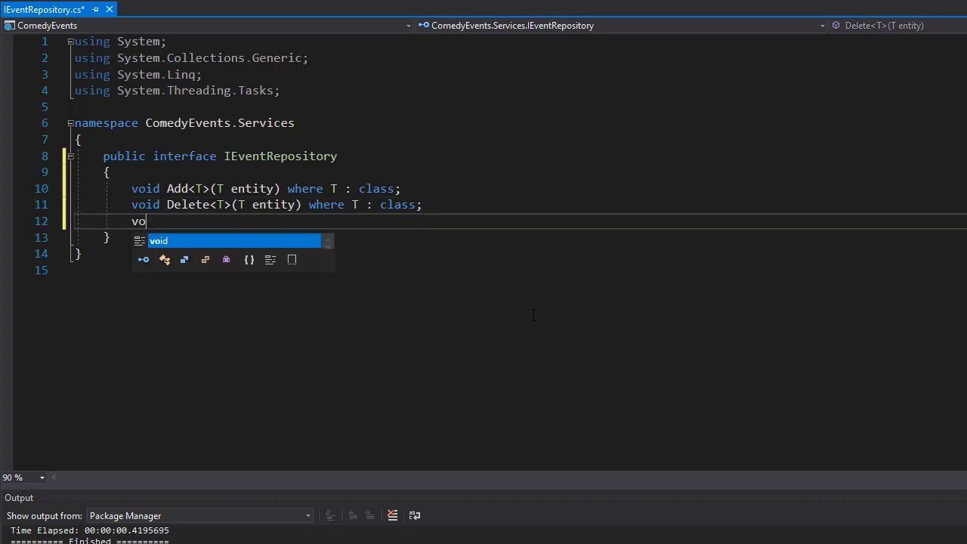
{"action": "type", "text": "id Update"}
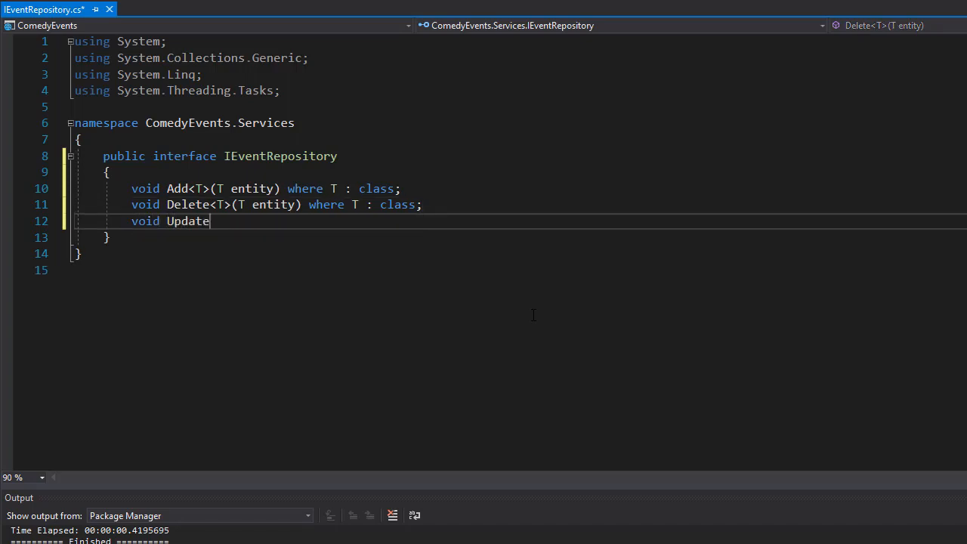
{"action": "type", "text": "<>"}
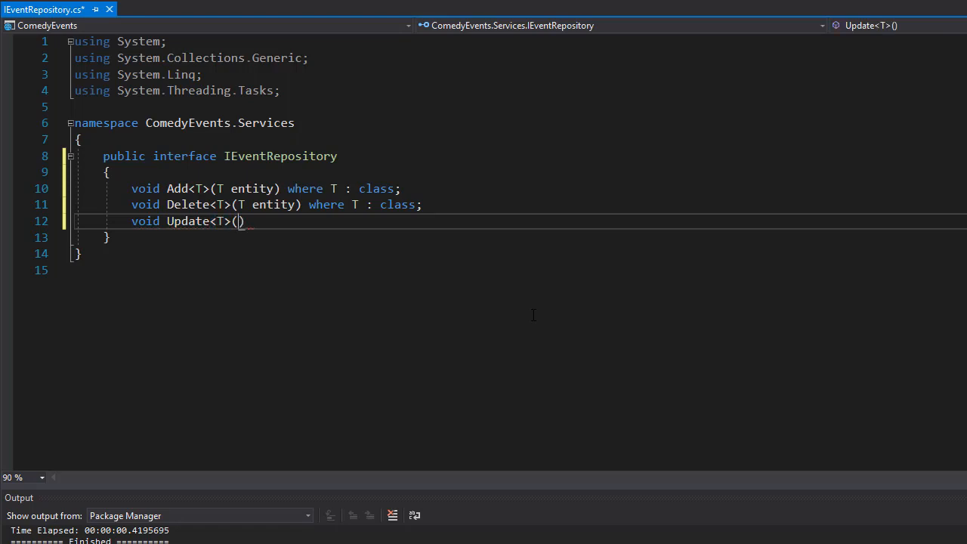
{"action": "type", "text": "T entity) where T"}
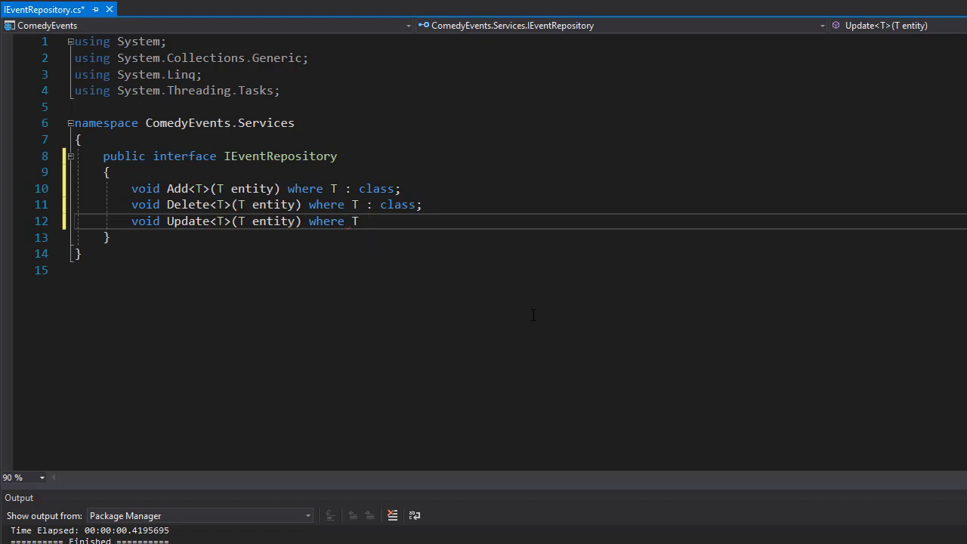
{"action": "type", "text": ": class'"}
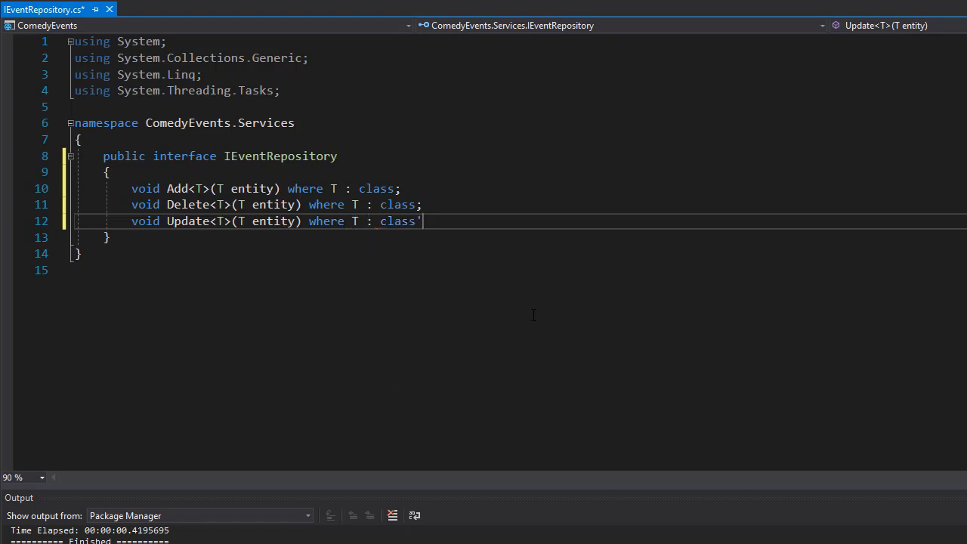
{"action": "type", "text": ";"}
{"action": "key", "text": "Enter"}
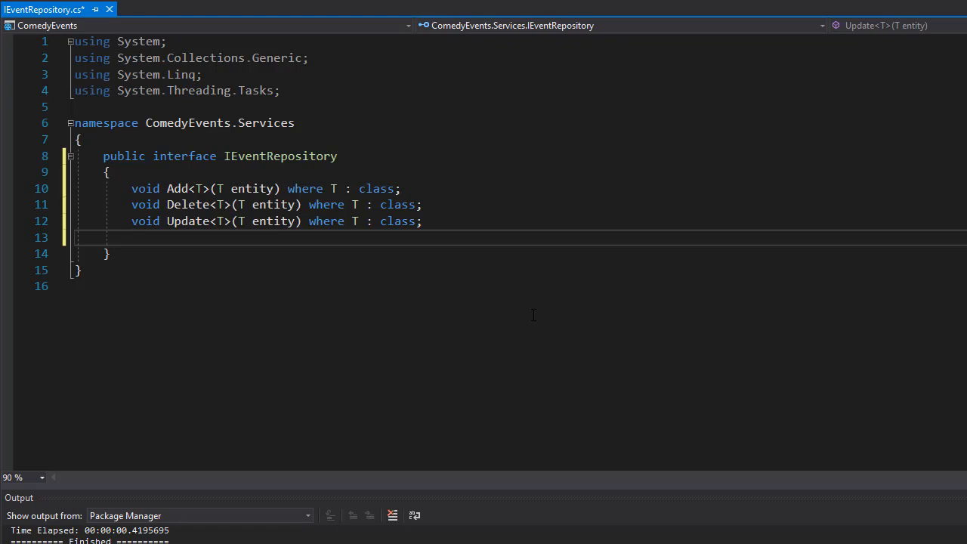
Declare a Task<bool> Save() method, accepting the IntelliSense suggestion for Task
{"action": "type", "text": "T"}
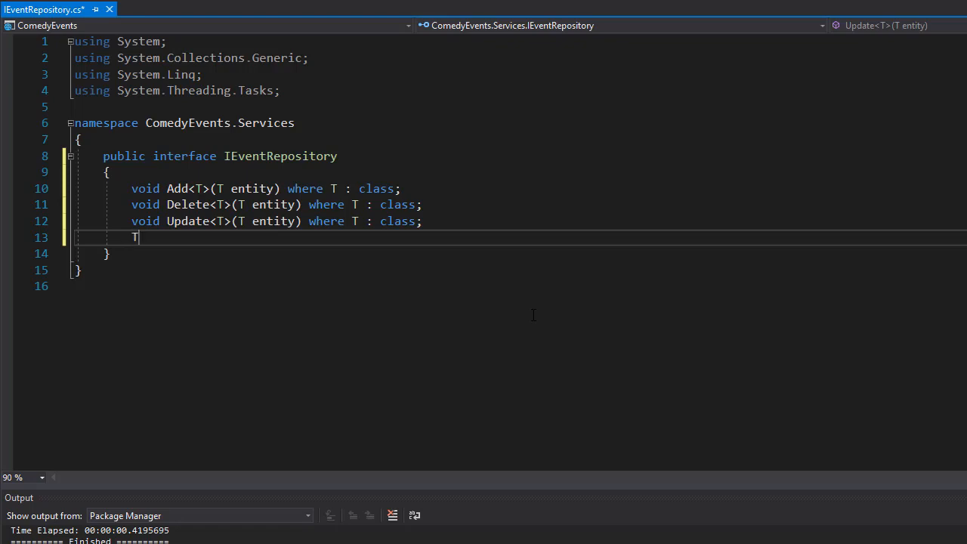
{"action": "type", "text": "a"}
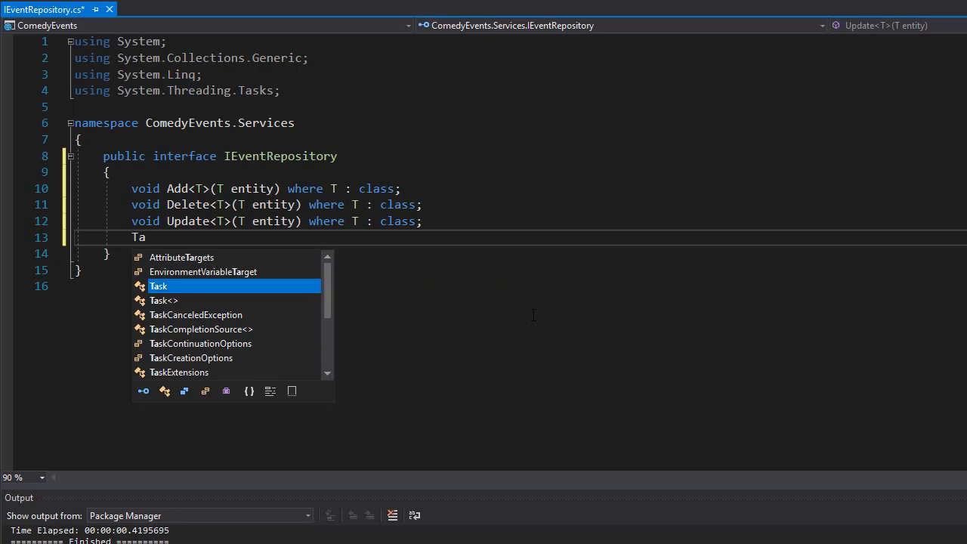
{"action": "type", "text": "sk"}
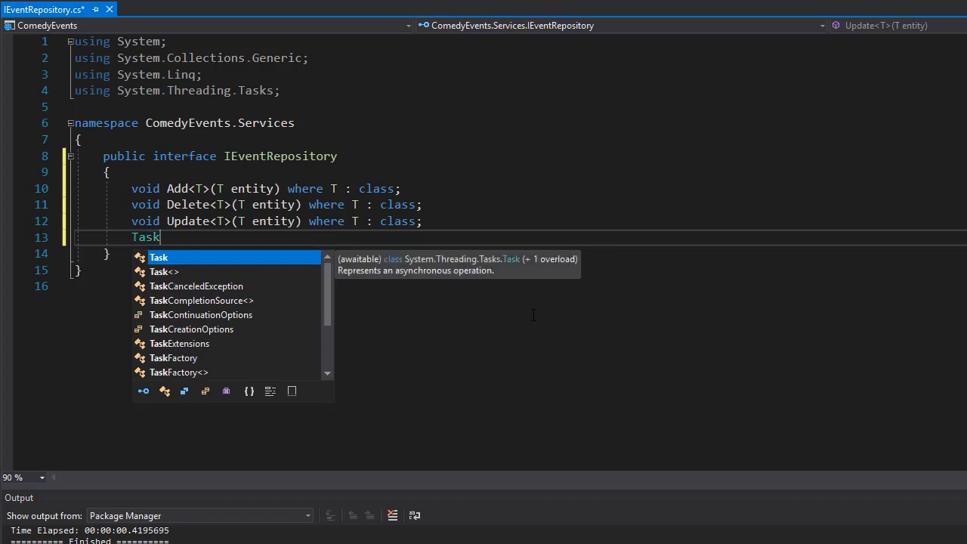
{"action": "type", "text": "<bool>"}
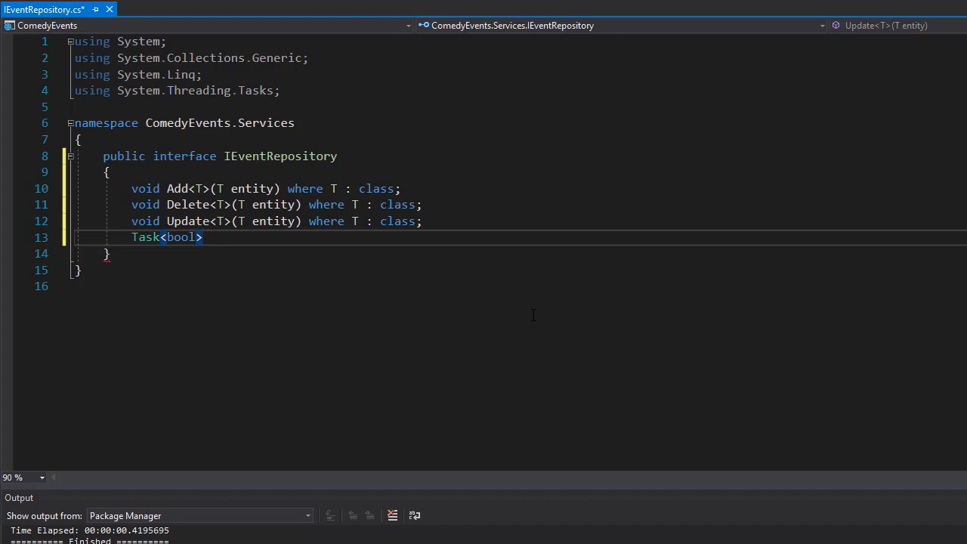
{"action": "type", "text": "GetV"}
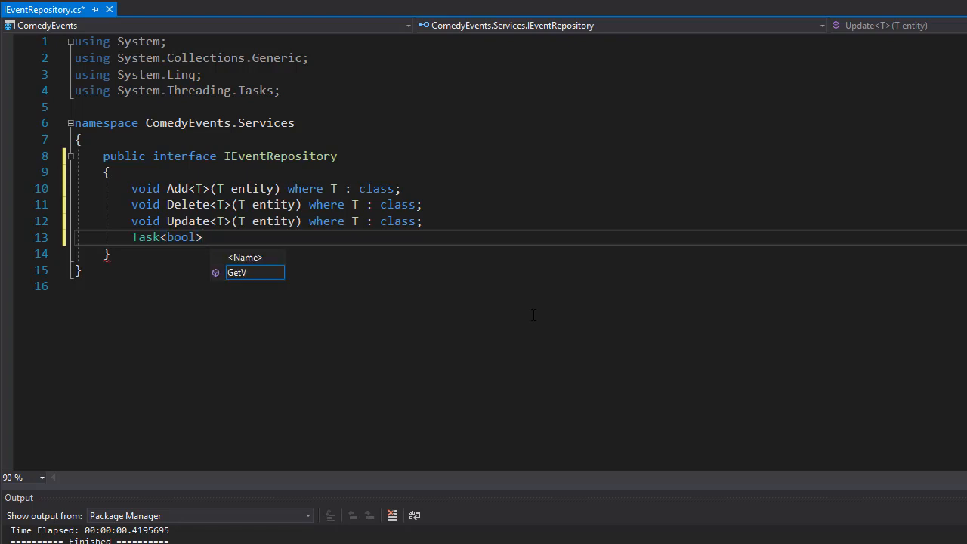
{"action": "type", "text": "Save()"}
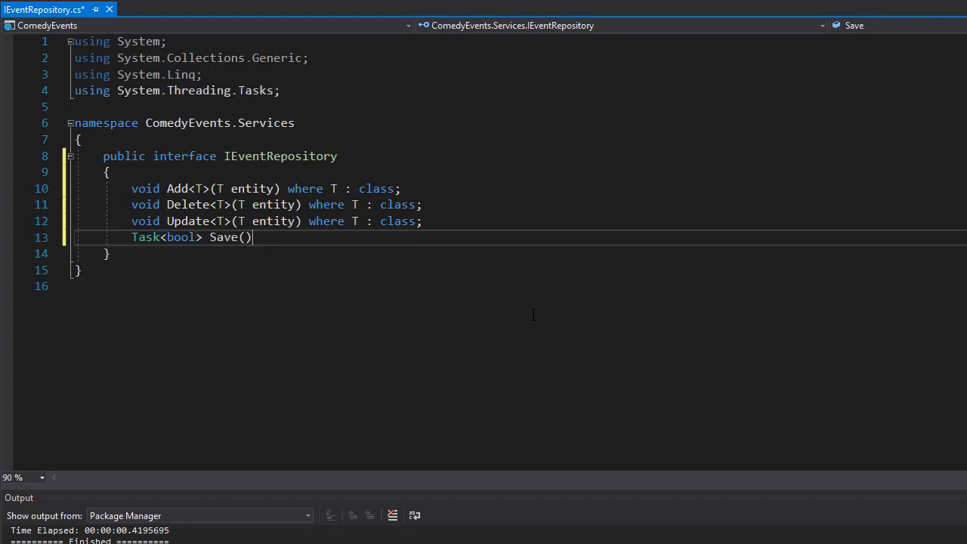